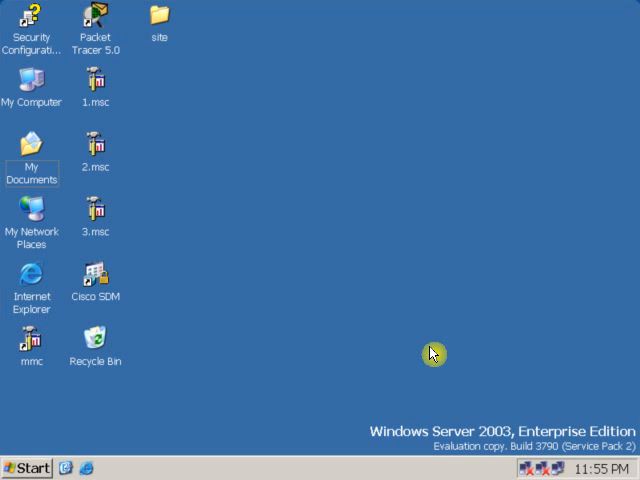
{"action": "mouse_move", "coordinate": [50, 380]}
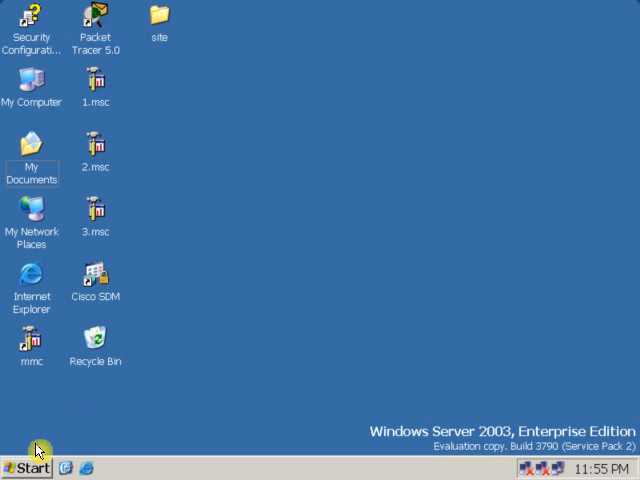
Step: Bring up Add or Remove Programs from the Start menu's Control Panel
{"action": "left_click", "coordinate": [24, 468]}
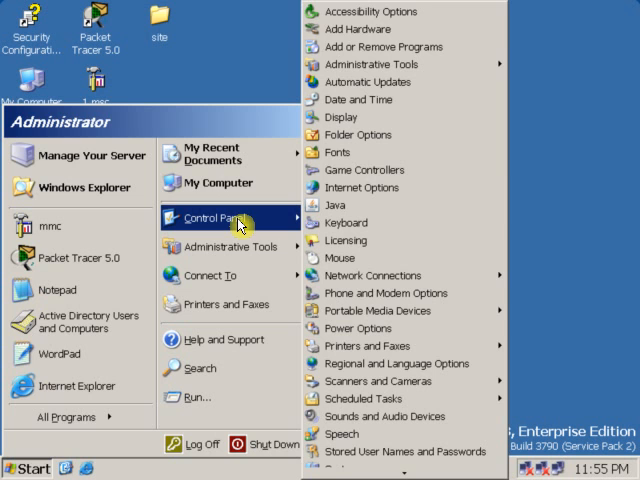
{"action": "left_click", "coordinate": [488, 54]}
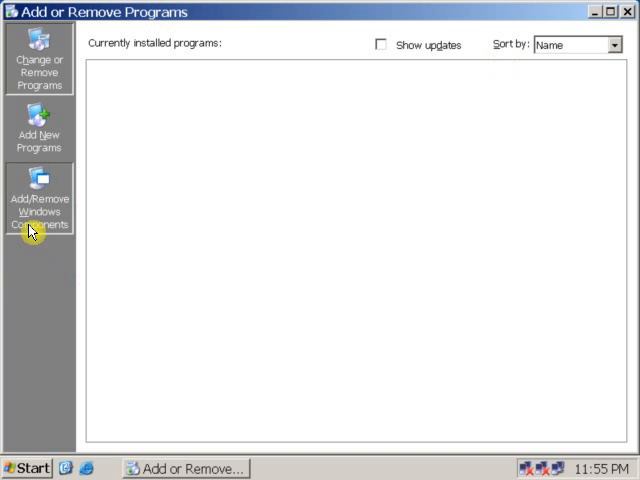
Step: Check Application Server in the Windows Components Wizard, reviewing its IIS subcomponents and accepting them
{"action": "left_click", "coordinate": [40, 204]}
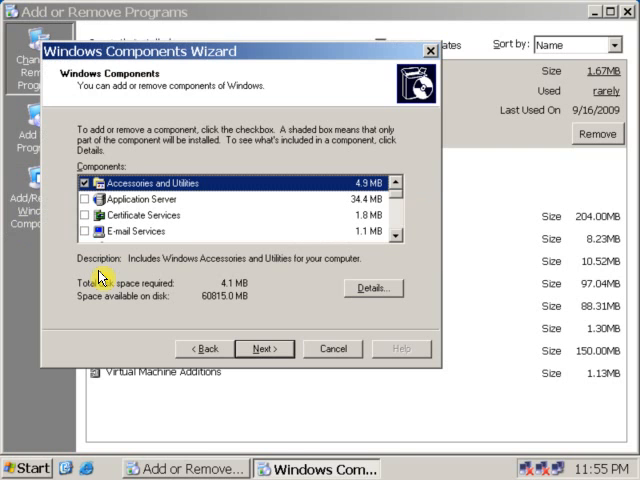
{"action": "mouse_move", "coordinate": [120, 208]}
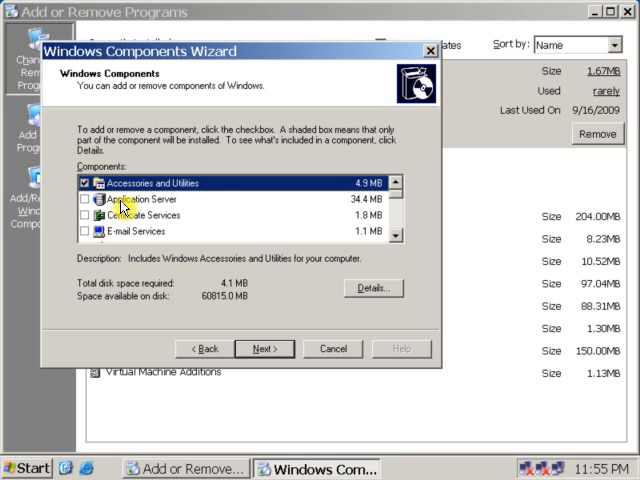
{"action": "left_click", "coordinate": [140, 206]}
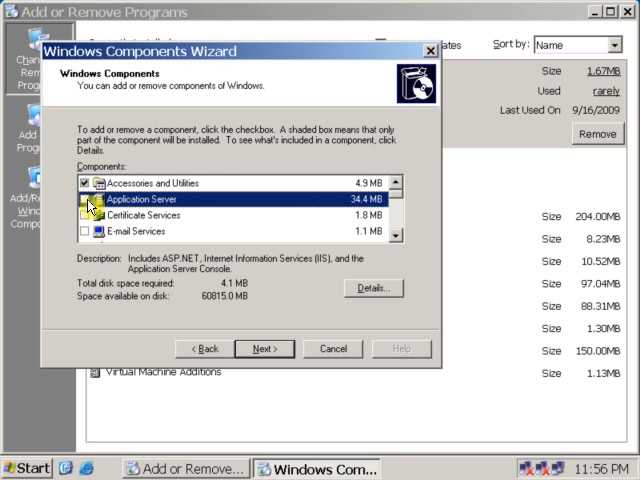
{"action": "left_click", "coordinate": [82, 200]}
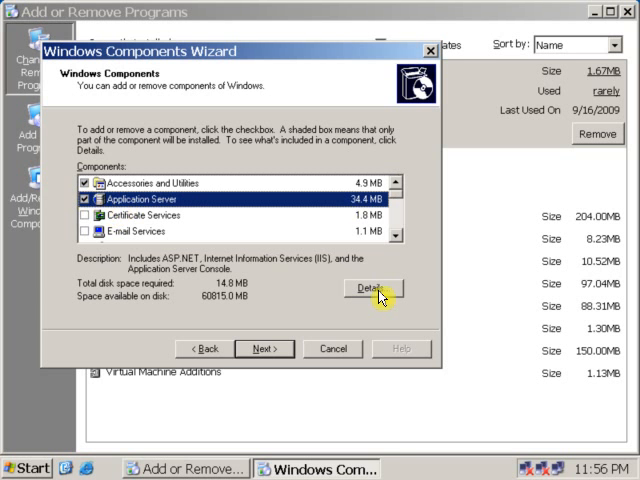
{"action": "left_click", "coordinate": [372, 288]}
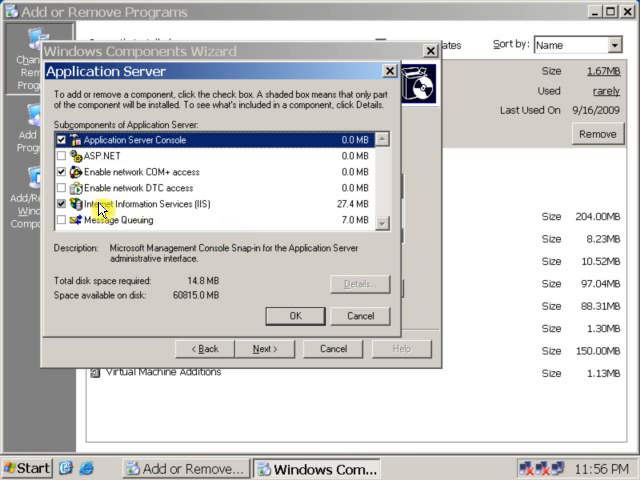
{"action": "mouse_move", "coordinate": [212, 210]}
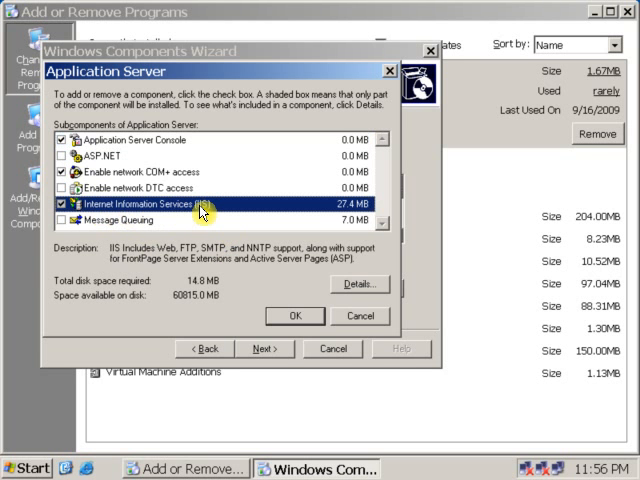
{"action": "left_click", "coordinate": [358, 284]}
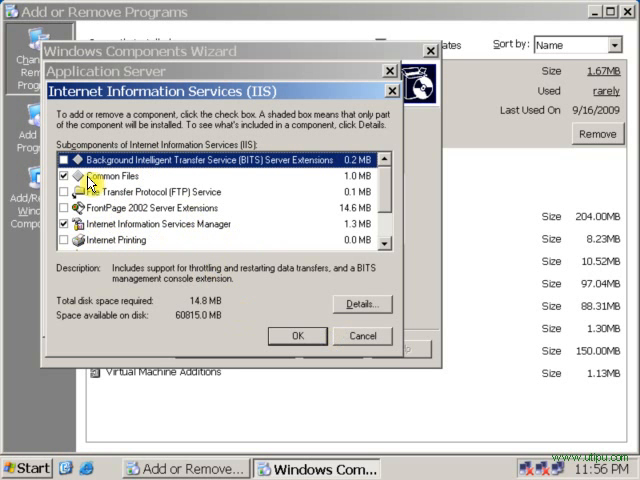
{"action": "left_click", "coordinate": [296, 336]}
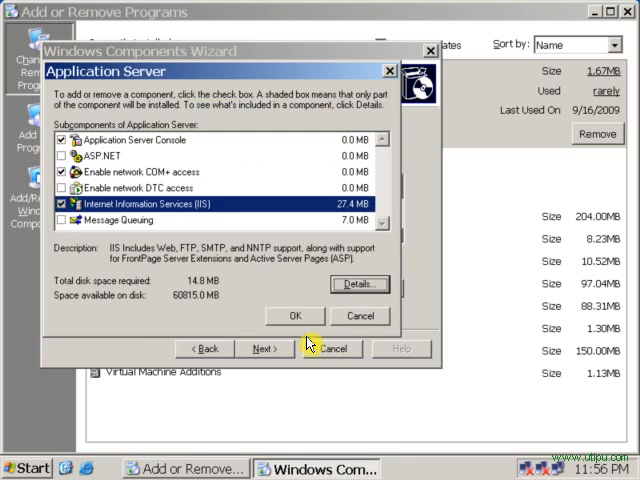
{"action": "left_click", "coordinate": [294, 316]}
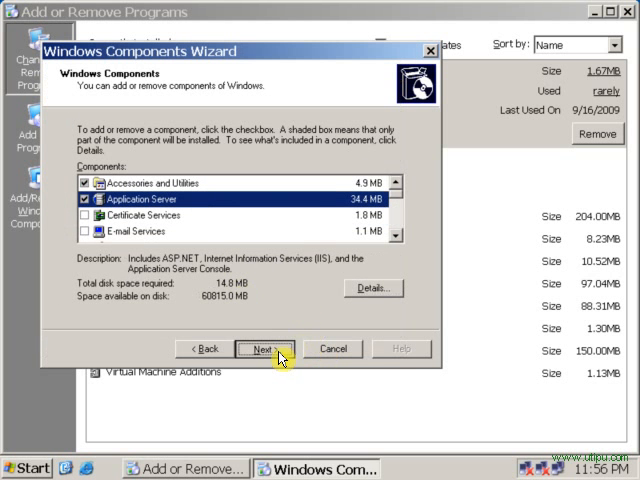
Step: Install the selected Application Server components and finish the Windows Components Wizard
{"action": "left_click", "coordinate": [264, 348]}
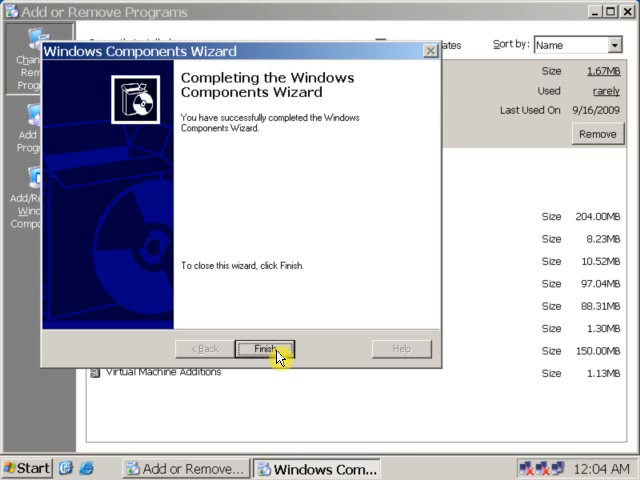
{"action": "left_click", "coordinate": [262, 348]}
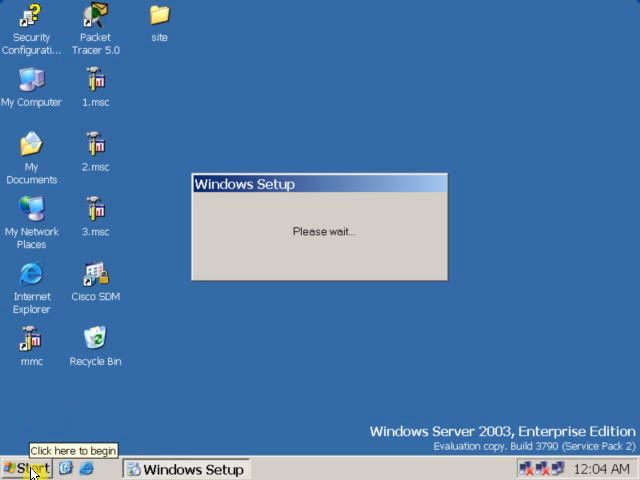
Step: Launch IIS Manager from Start > All Programs > Administrative Tools
{"action": "left_click", "coordinate": [28, 468]}
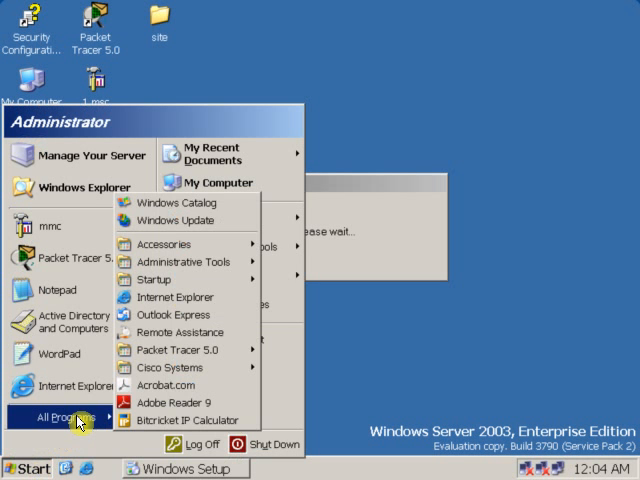
{"action": "mouse_move", "coordinate": [176, 296]}
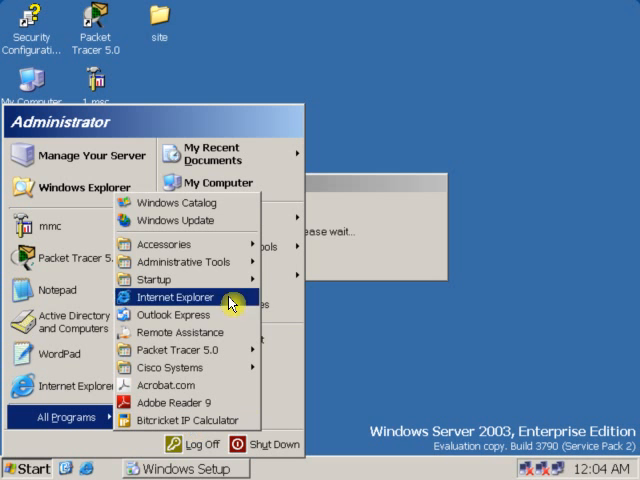
{"action": "mouse_move", "coordinate": [184, 262]}
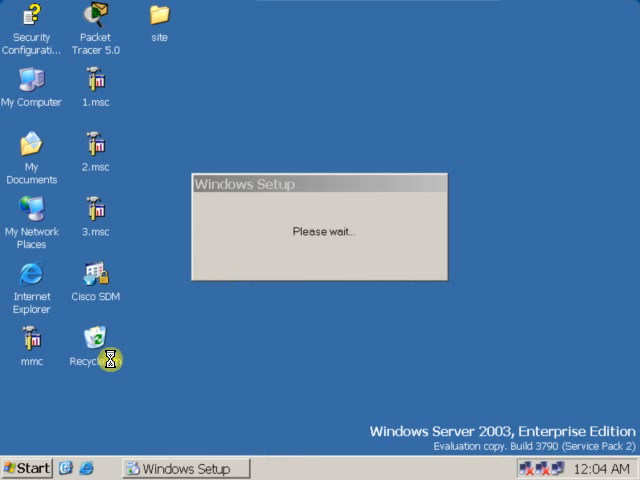
{"action": "left_click", "coordinate": [24, 468]}
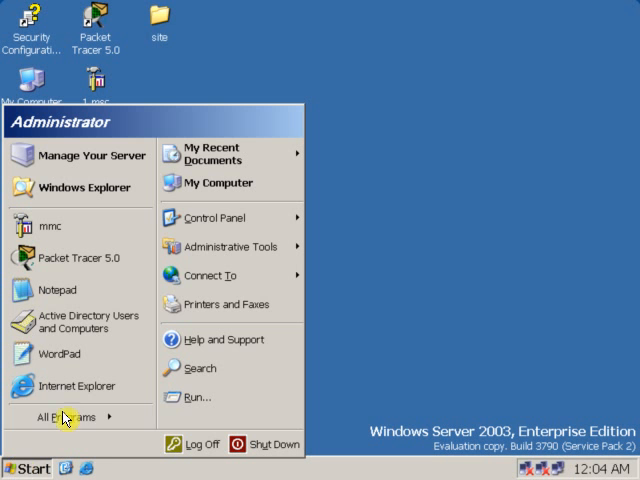
{"action": "left_click", "coordinate": [68, 416]}
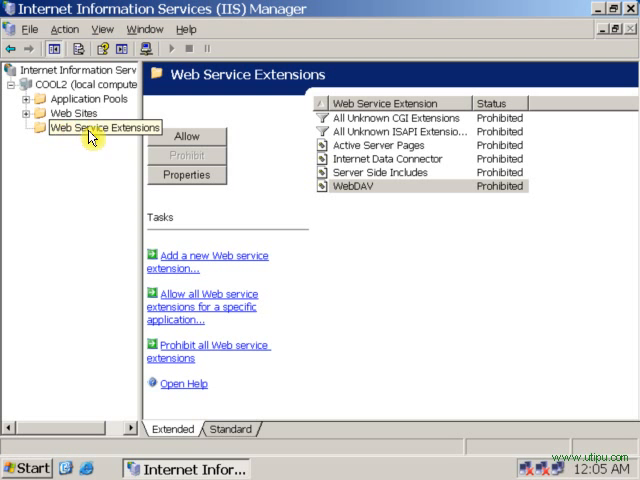
Step: Expand Web Sites, view Default Web Site's contents, and bring up the Web Sites context actions
{"action": "left_click", "coordinate": [104, 128]}
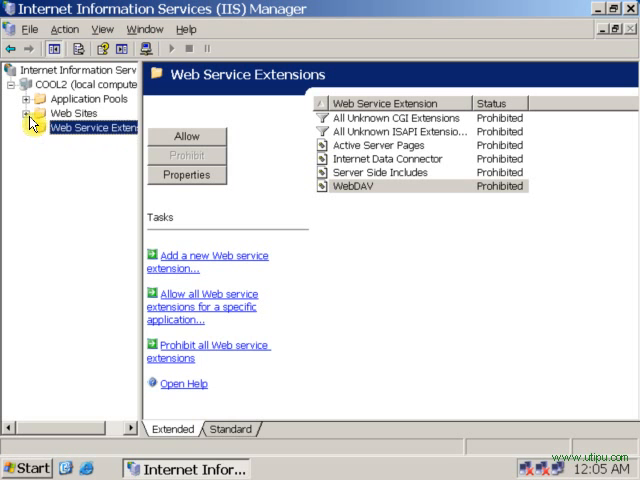
{"action": "left_click", "coordinate": [36, 112]}
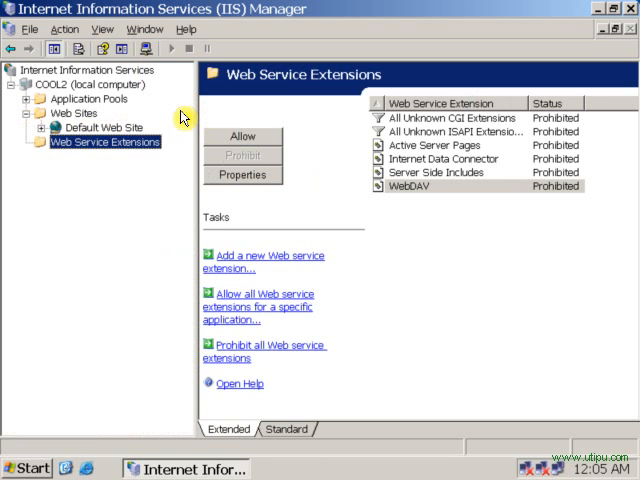
{"action": "left_click", "coordinate": [100, 128]}
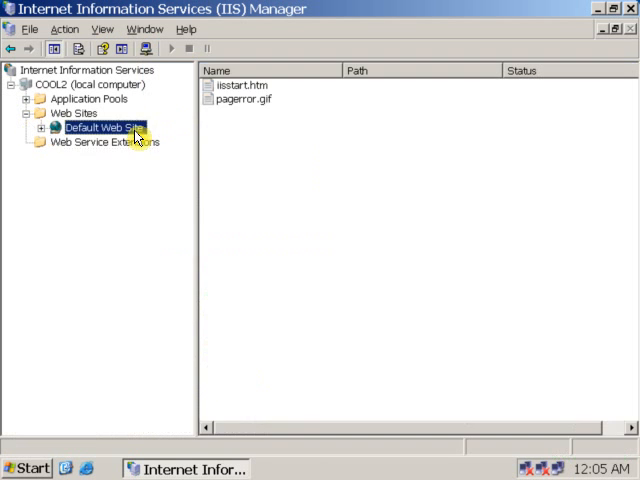
{"action": "left_click", "coordinate": [100, 128]}
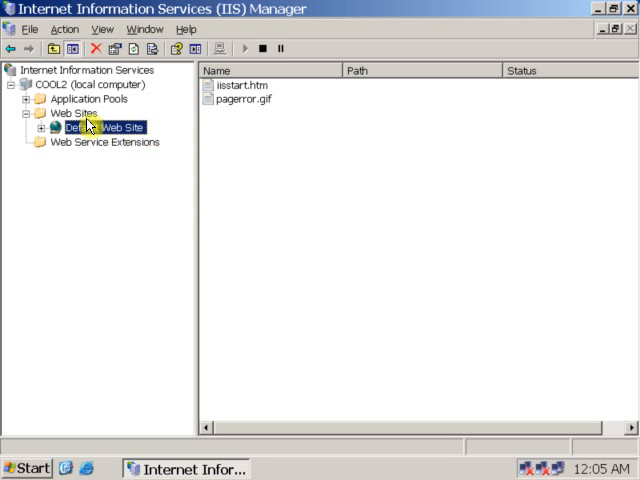
{"action": "right_click", "coordinate": [68, 112]}
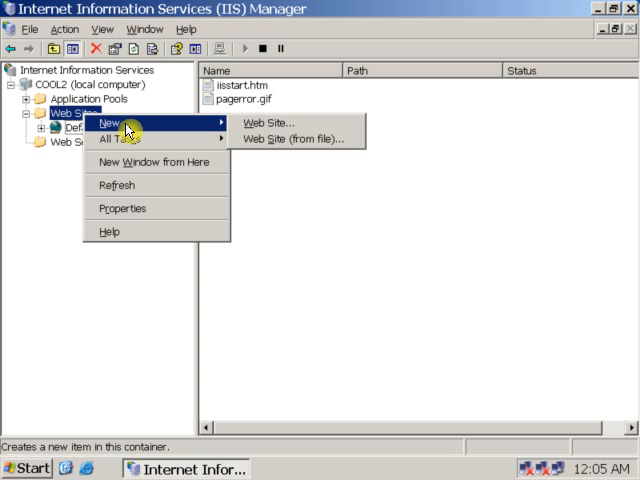
{"action": "mouse_move", "coordinate": [268, 122]}
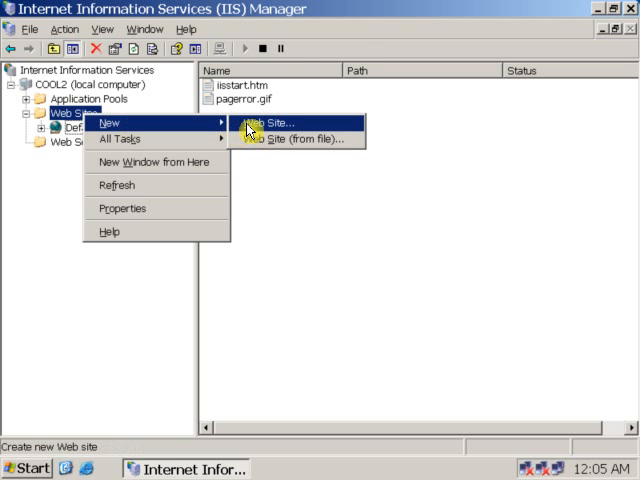
Step: Start the Web Site Creation Wizard and enter 'coolone' as the site description
{"action": "left_click", "coordinate": [272, 122]}
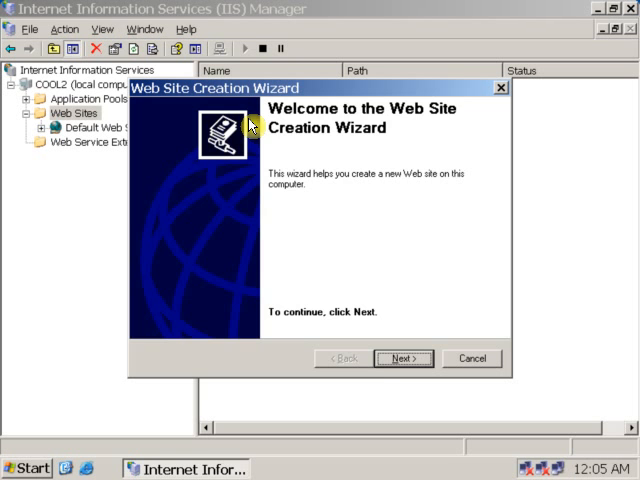
{"action": "left_click", "coordinate": [404, 358]}
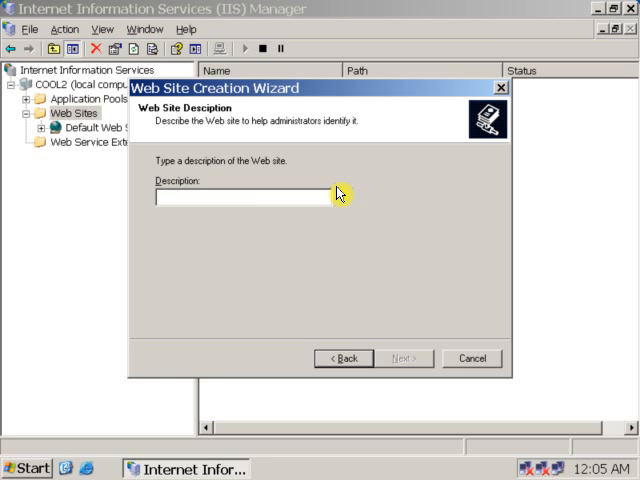
{"action": "type", "text": "cool"}
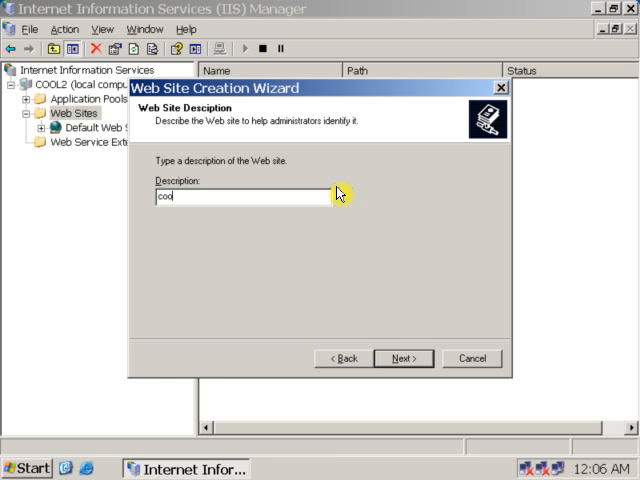
{"action": "type", "text": "l"}
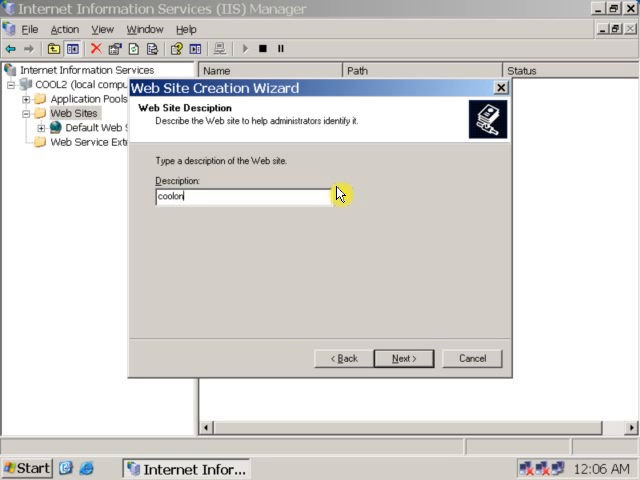
{"action": "type", "text": "e"}
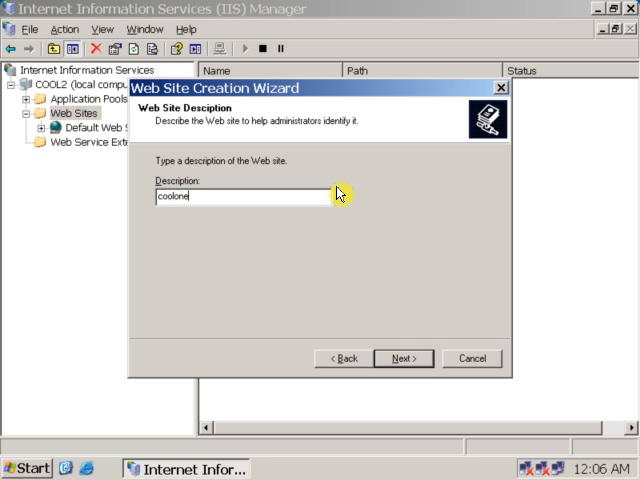
Step: Bind the site to IP address 10.0.0.2 on port 80 and continue to the home directory step
{"action": "left_click", "coordinate": [404, 358]}
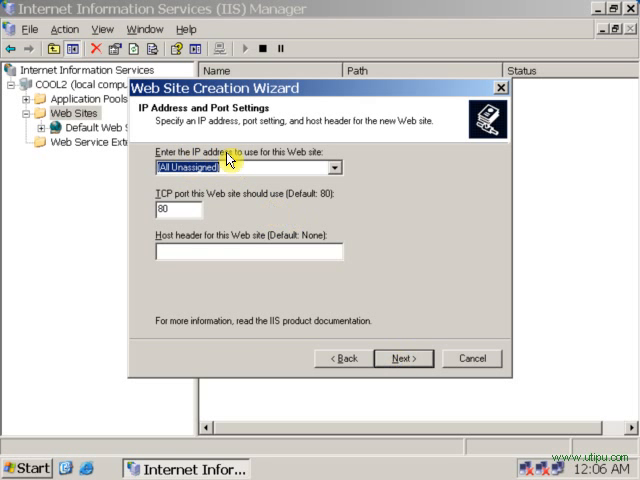
{"action": "mouse_move", "coordinate": [324, 164]}
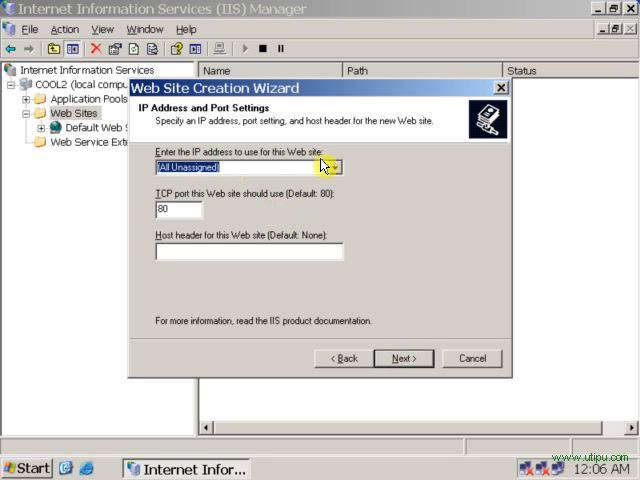
{"action": "left_click", "coordinate": [338, 168]}
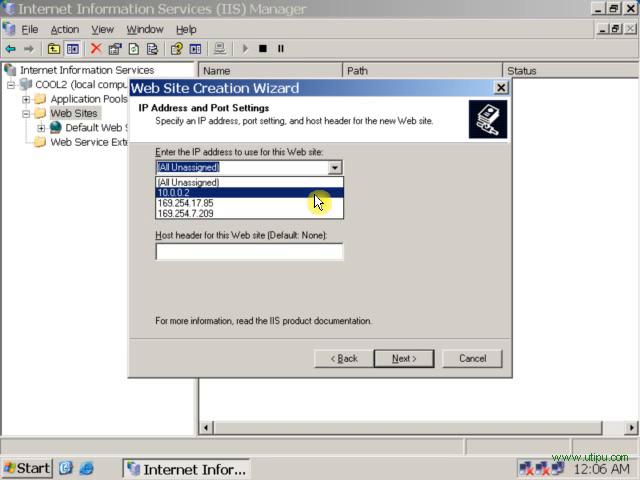
{"action": "left_click", "coordinate": [200, 184]}
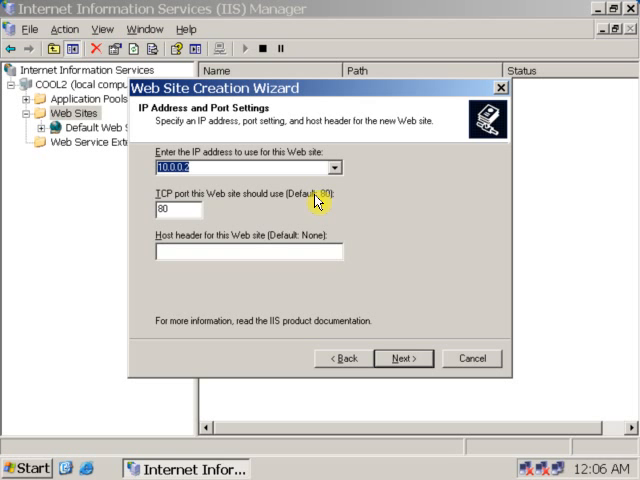
{"action": "mouse_move", "coordinate": [324, 196]}
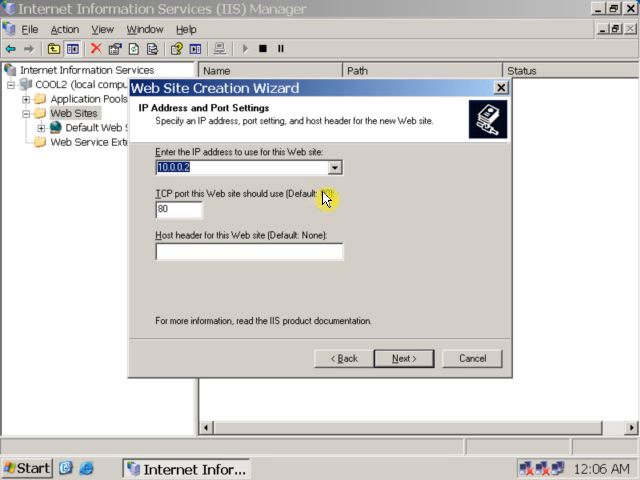
{"action": "mouse_move", "coordinate": [508, 304]}
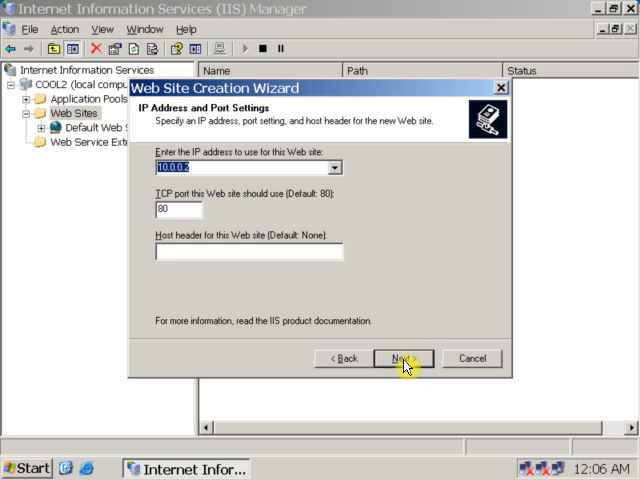
{"action": "left_click", "coordinate": [398, 358]}
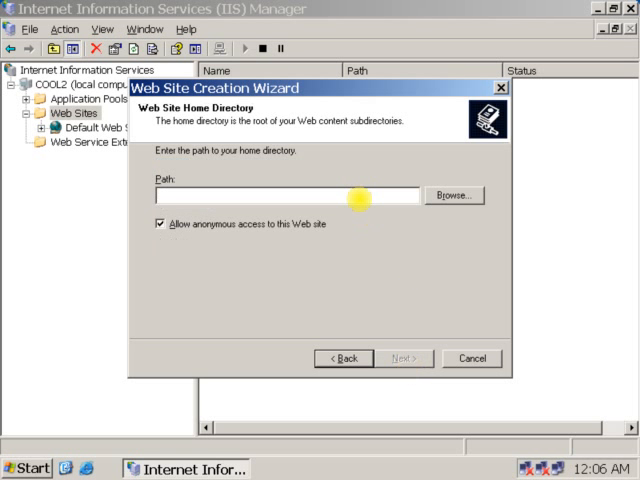
{"action": "mouse_move", "coordinate": [372, 196]}
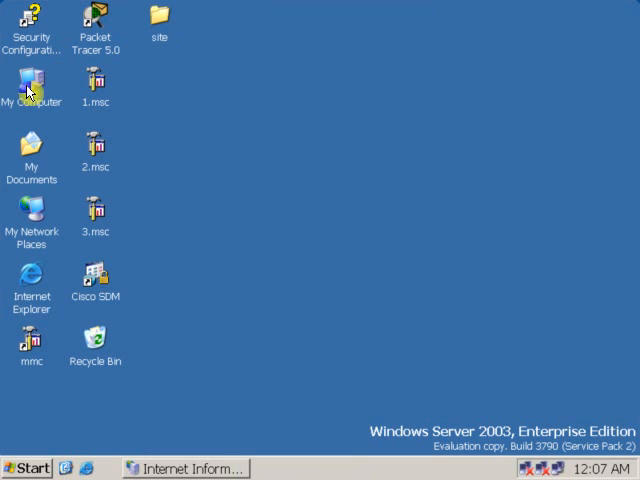
{"action": "double_click", "coordinate": [32, 80]}
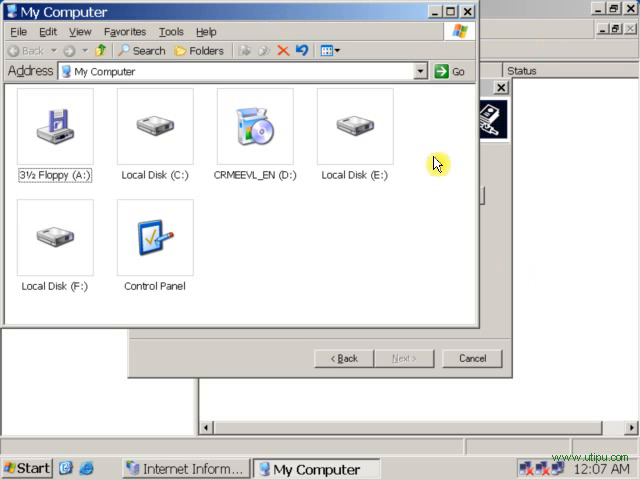
{"action": "left_click", "coordinate": [356, 130]}
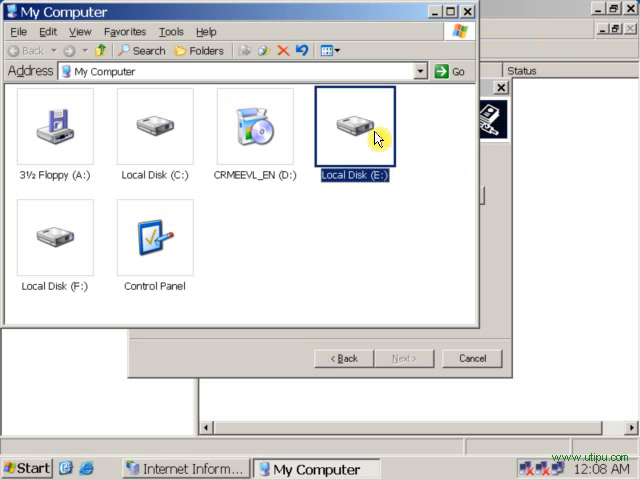
{"action": "double_click", "coordinate": [354, 128]}
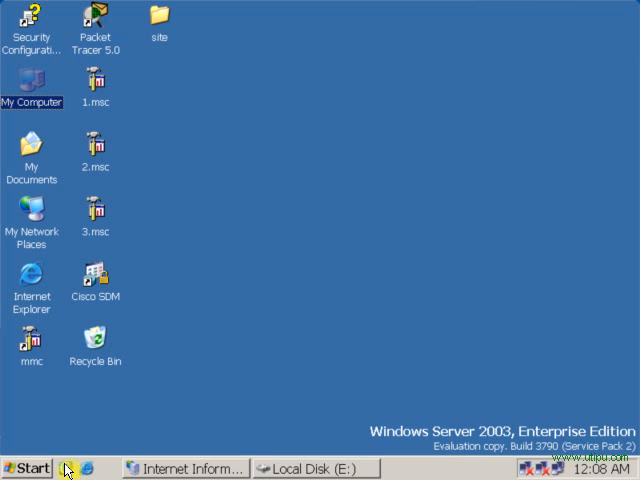
{"action": "right_click", "coordinate": [160, 20]}
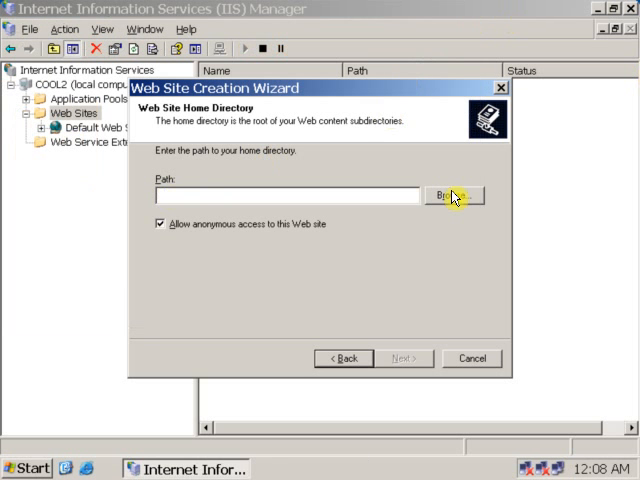
Step: Browse to E:\site as the home directory and review anonymous access before the permissions step
{"action": "left_click", "coordinate": [454, 196]}
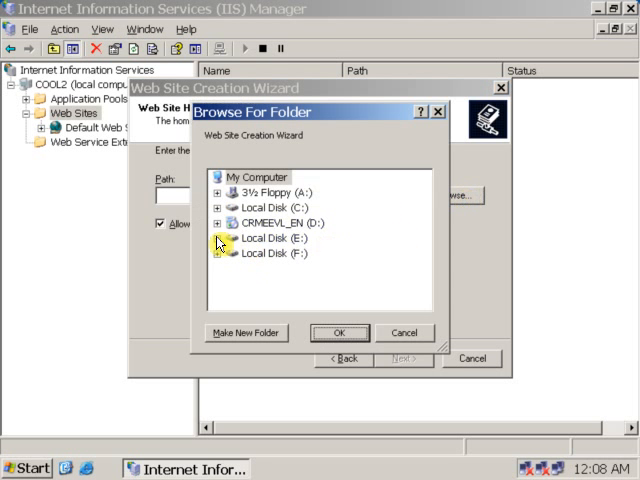
{"action": "left_click", "coordinate": [212, 238]}
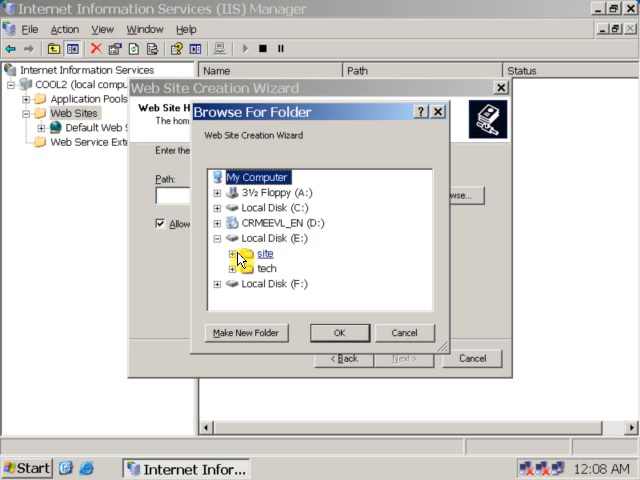
{"action": "left_click", "coordinate": [216, 252]}
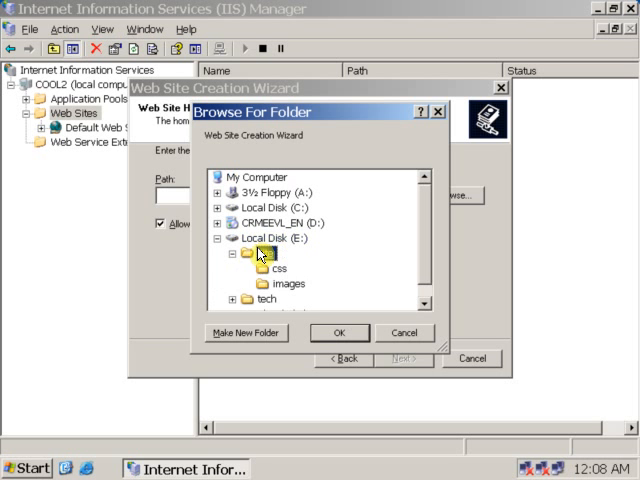
{"action": "left_click", "coordinate": [268, 252]}
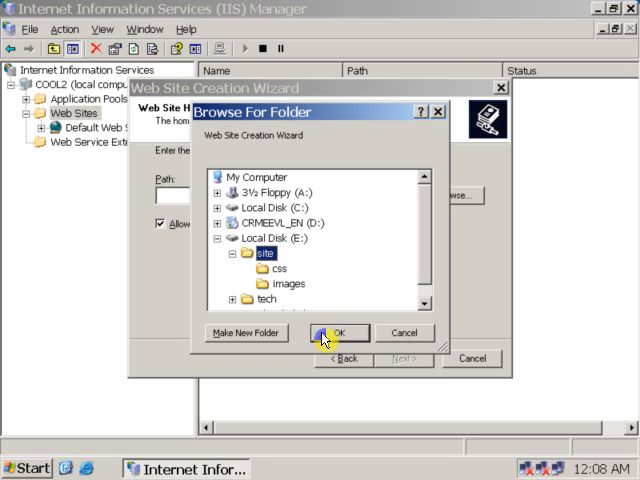
{"action": "left_click", "coordinate": [340, 332]}
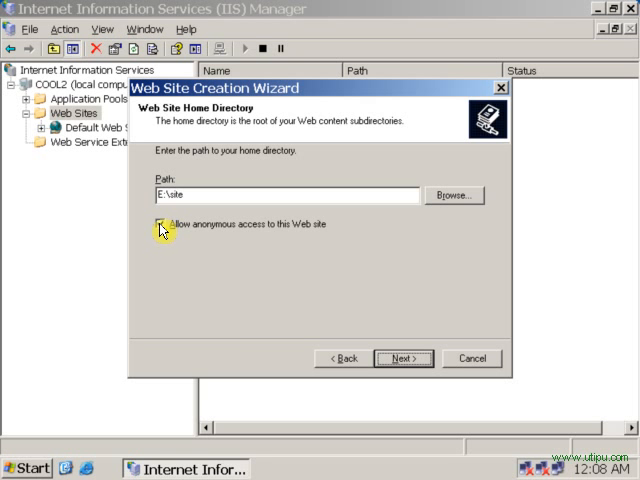
{"action": "left_click", "coordinate": [404, 358]}
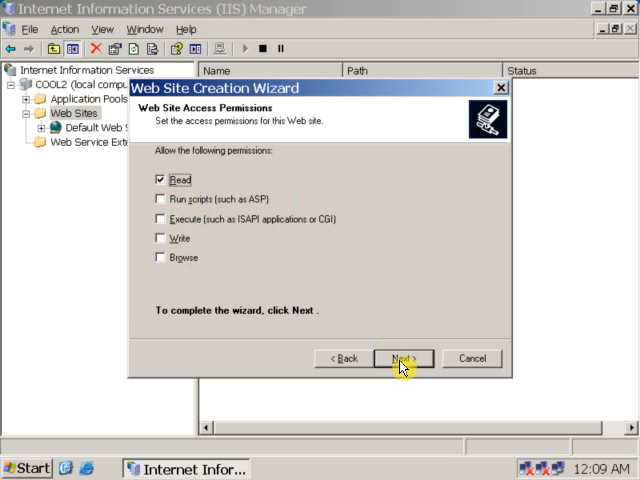
{"action": "left_click", "coordinate": [402, 358]}
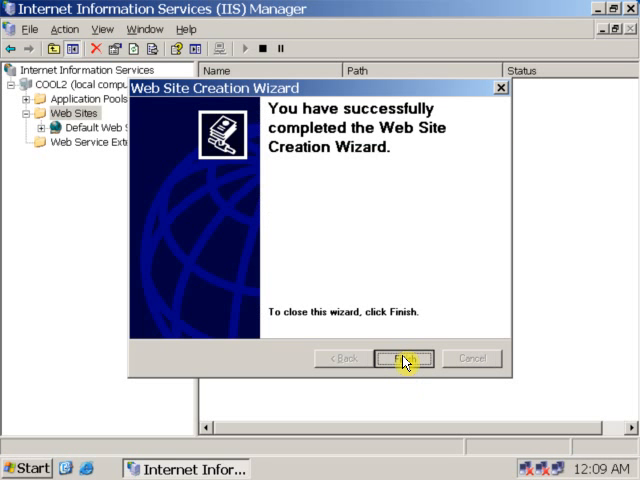
{"action": "left_click", "coordinate": [402, 358]}
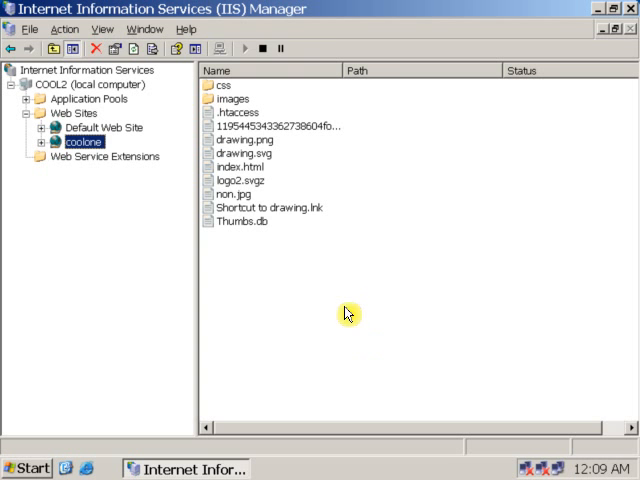
{"action": "left_click", "coordinate": [244, 220]}
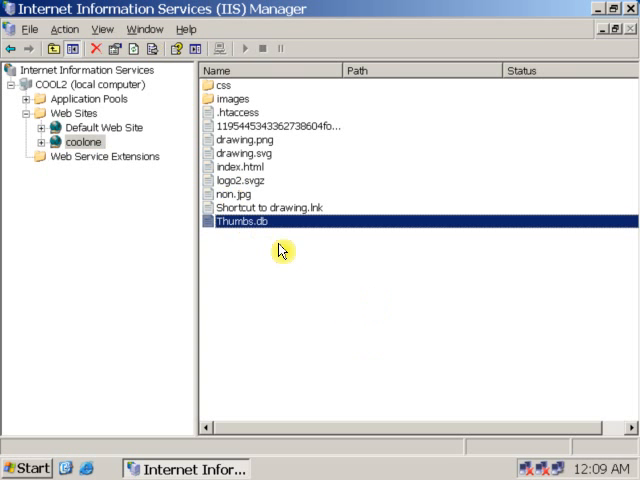
{"action": "left_click", "coordinate": [84, 142]}
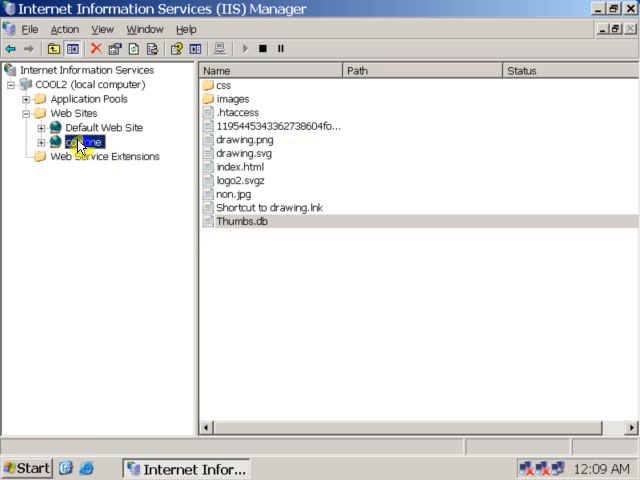
Step: Bring up the coolone site's Properties dialog and switch to its Directory Security settings
{"action": "right_click", "coordinate": [84, 140]}
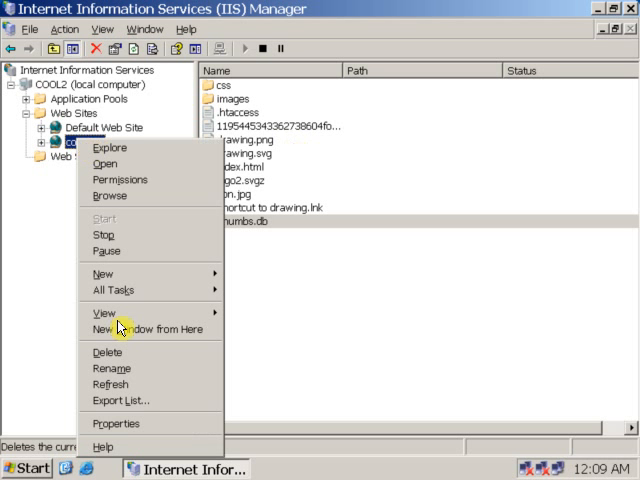
{"action": "mouse_move", "coordinate": [124, 424]}
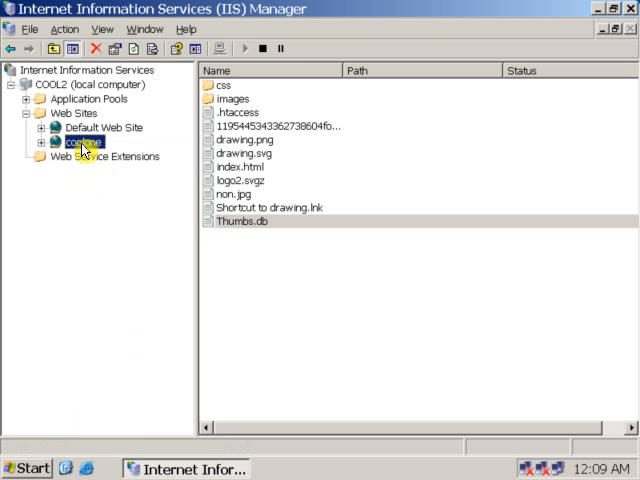
{"action": "double_click", "coordinate": [84, 142]}
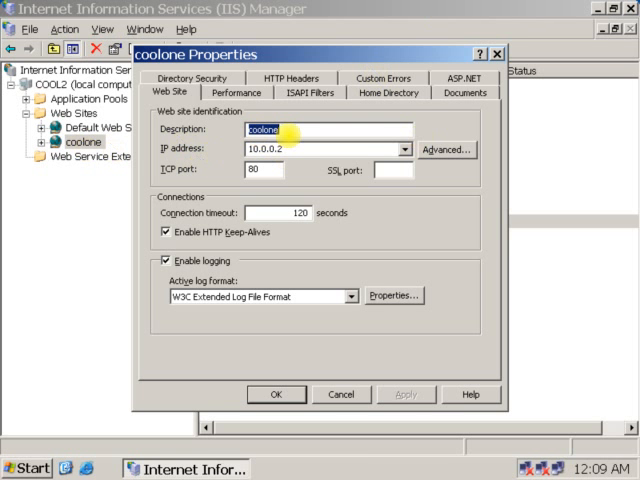
{"action": "left_click", "coordinate": [304, 148]}
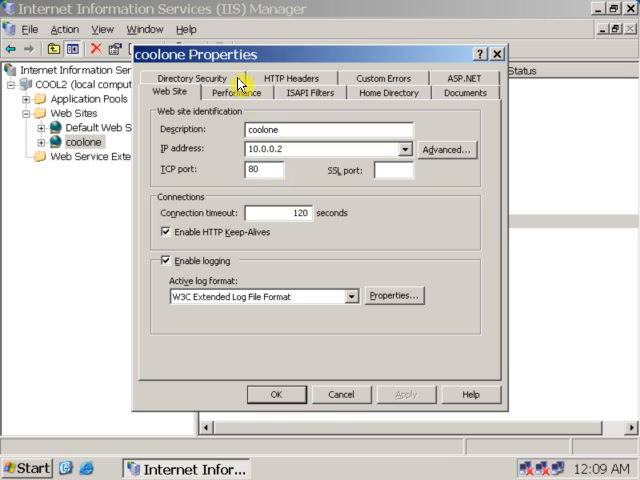
{"action": "left_click", "coordinate": [190, 78]}
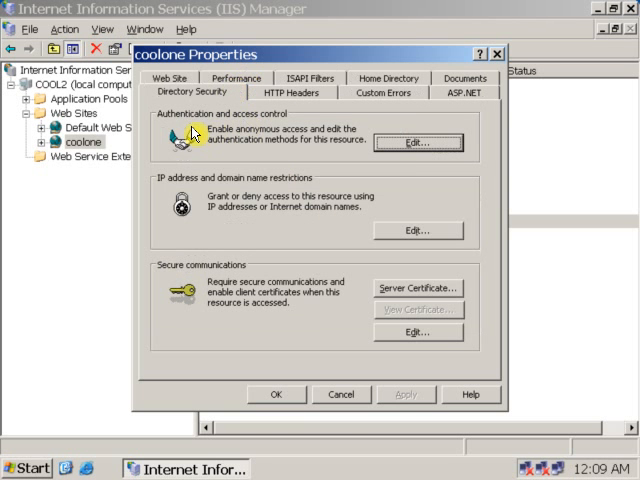
{"action": "mouse_move", "coordinate": [266, 204]}
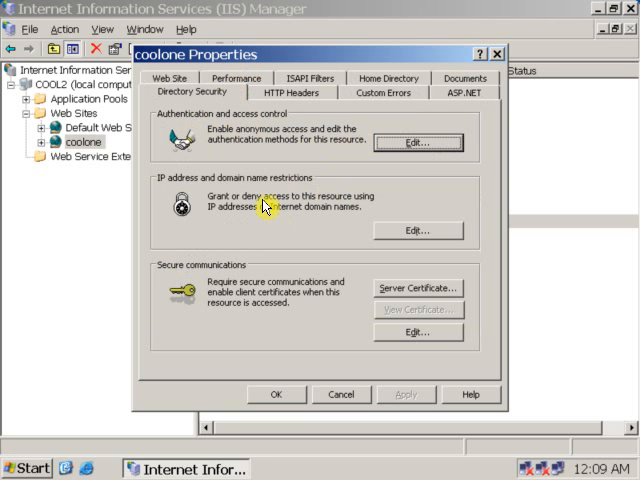
{"action": "mouse_move", "coordinate": [438, 108]}
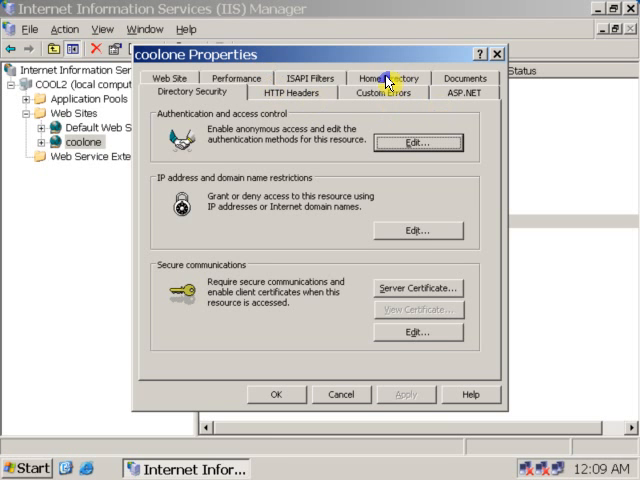
Step: Show the Home Directory settings with local path E:\site and Read enabled
{"action": "left_click", "coordinate": [388, 92]}
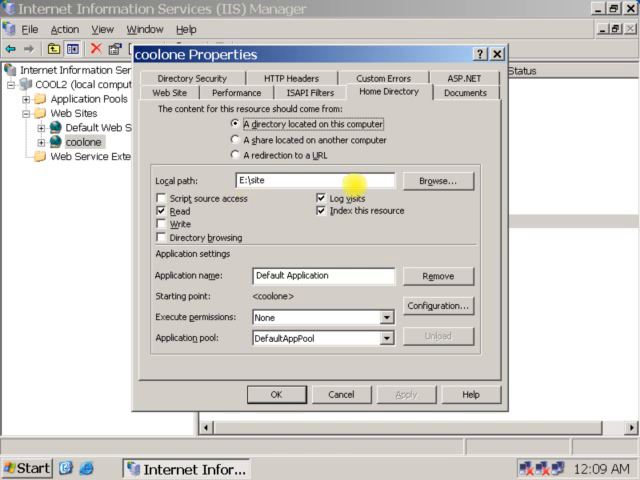
{"action": "mouse_move", "coordinate": [444, 196]}
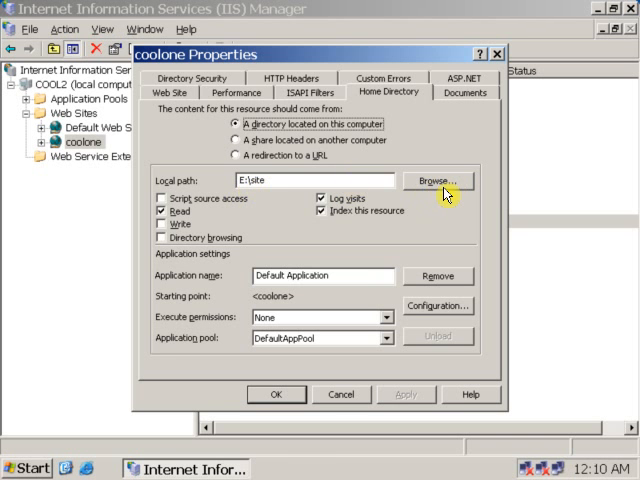
{"action": "mouse_move", "coordinate": [332, 162]}
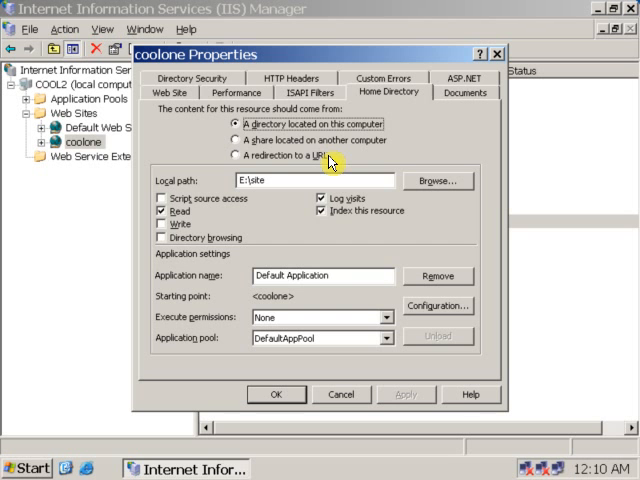
{"action": "mouse_move", "coordinate": [464, 96]}
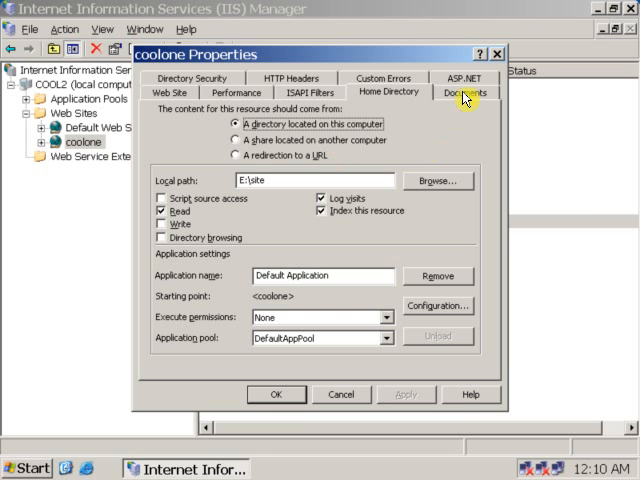
Step: Review the Documents list, try Move Up, then close the coolone Properties dialog unsaved
{"action": "left_click", "coordinate": [464, 92]}
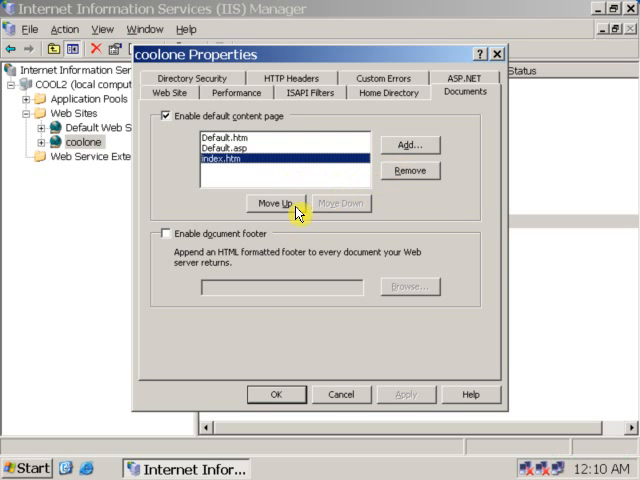
{"action": "left_click", "coordinate": [276, 204]}
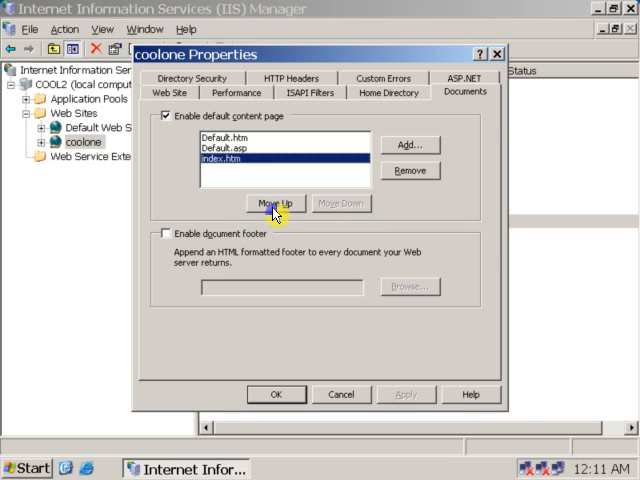
{"action": "left_click", "coordinate": [274, 204]}
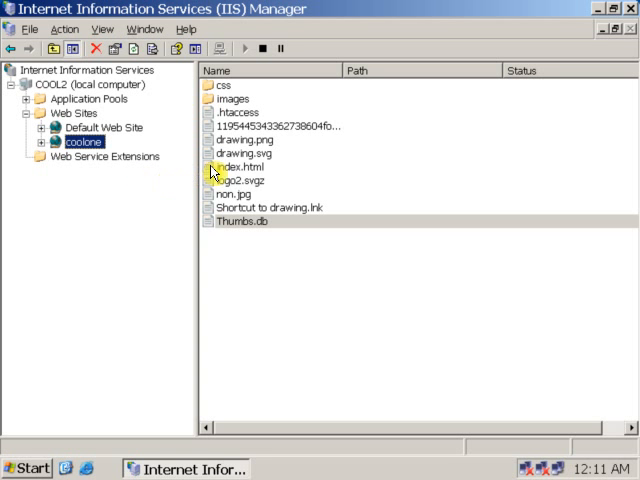
Step: Select index.html and reopen the coolone site's Properties dialog
{"action": "left_click", "coordinate": [236, 166]}
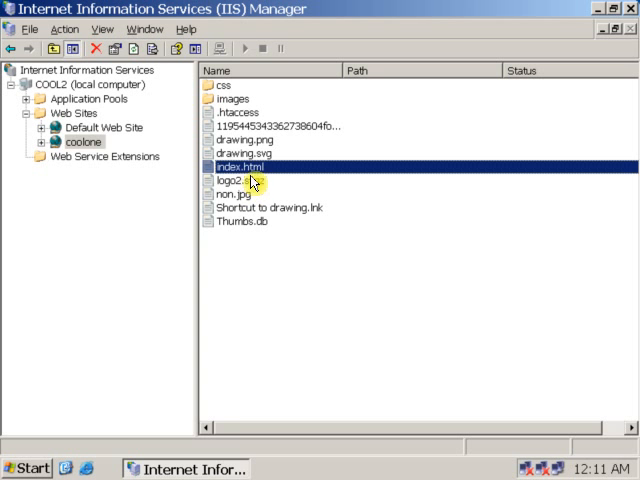
{"action": "right_click", "coordinate": [84, 142]}
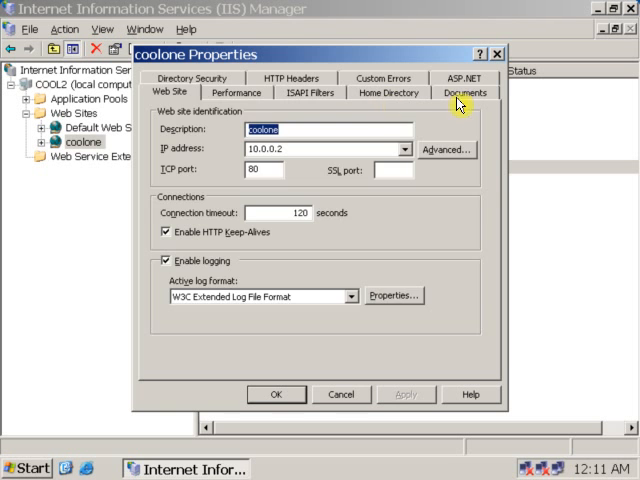
Step: Add index.html as a default document and move it to the top of the order
{"action": "left_click", "coordinate": [464, 92]}
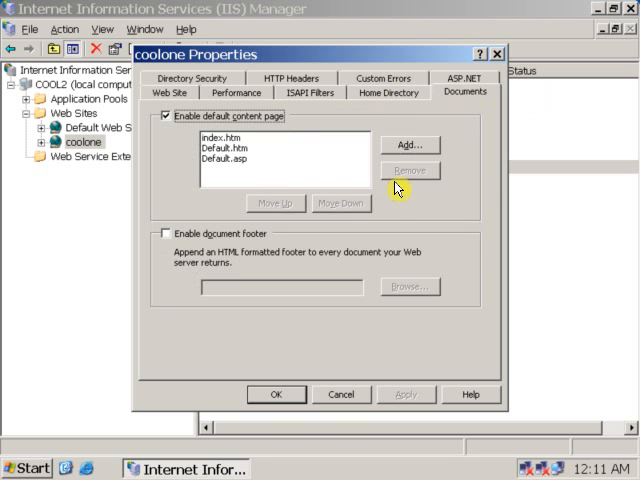
{"action": "left_click", "coordinate": [408, 144]}
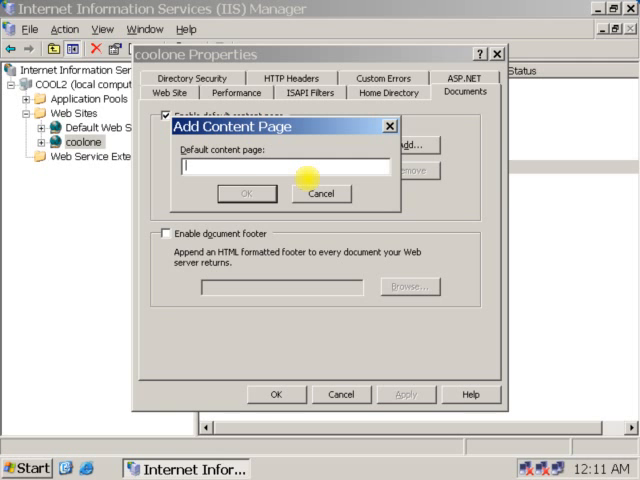
{"action": "type", "text": "index.ht"}
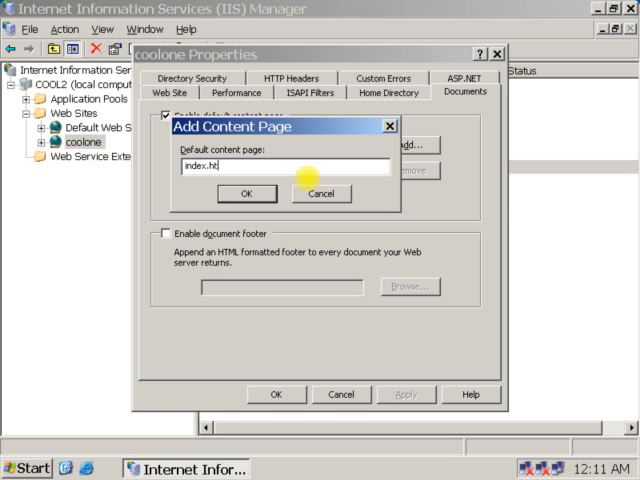
{"action": "type", "text": "m"}
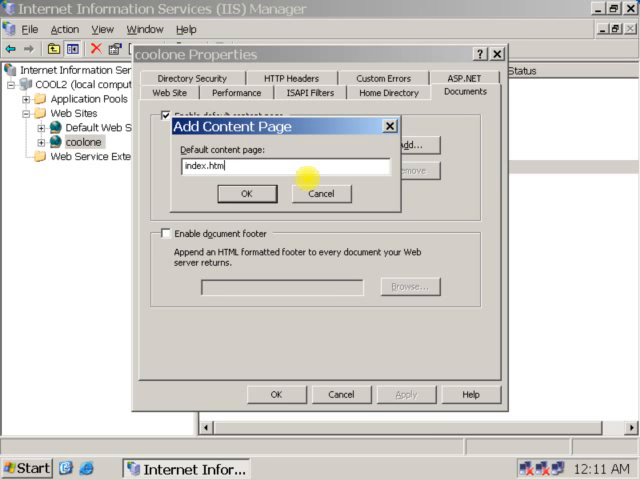
{"action": "left_click", "coordinate": [246, 192]}
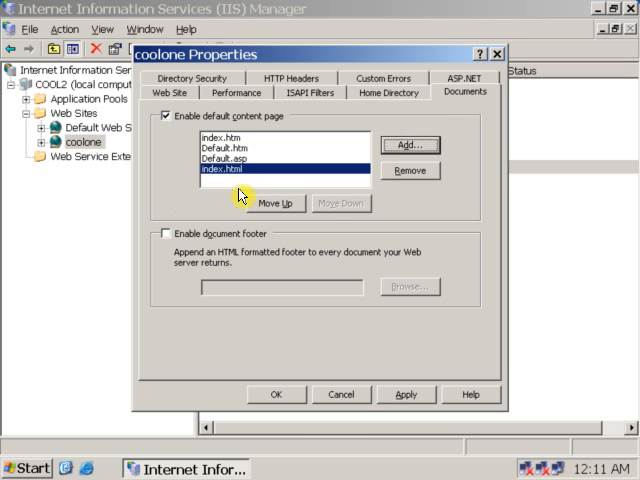
{"action": "left_click", "coordinate": [276, 204]}
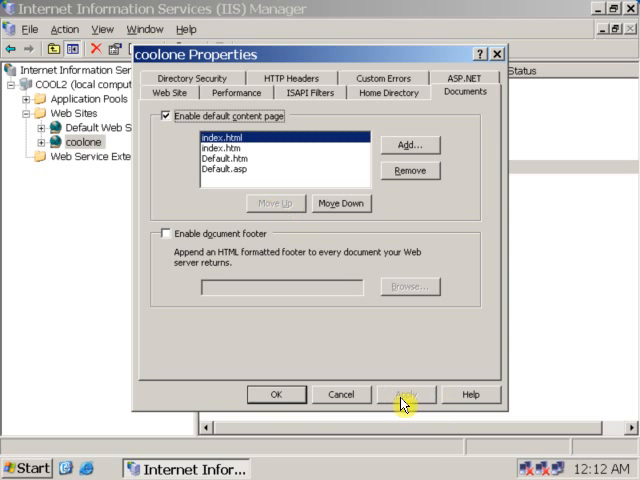
{"action": "left_click", "coordinate": [276, 394]}
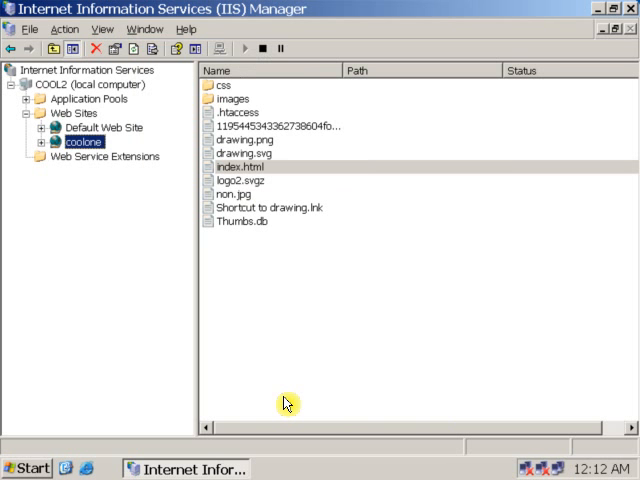
{"action": "mouse_move", "coordinate": [252, 396]}
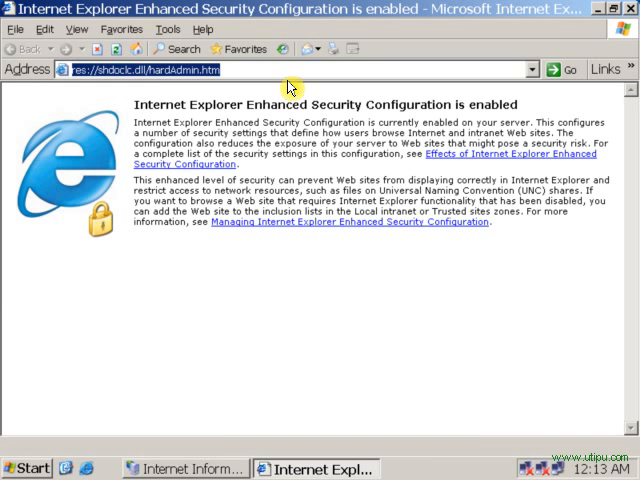
{"action": "type", "text": "www.s"}
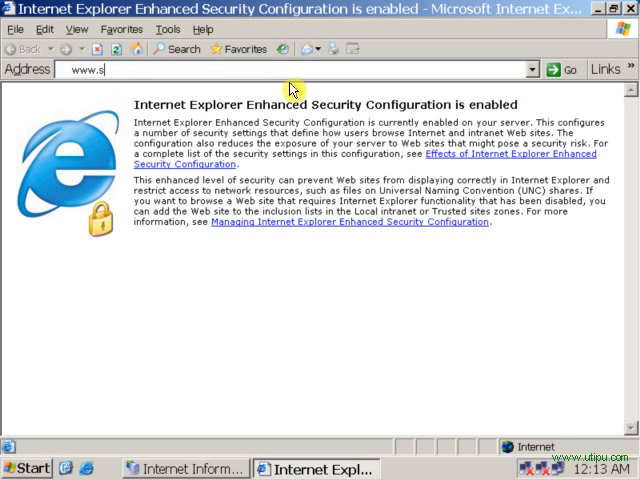
{"action": "type", "text": "achinsa"}
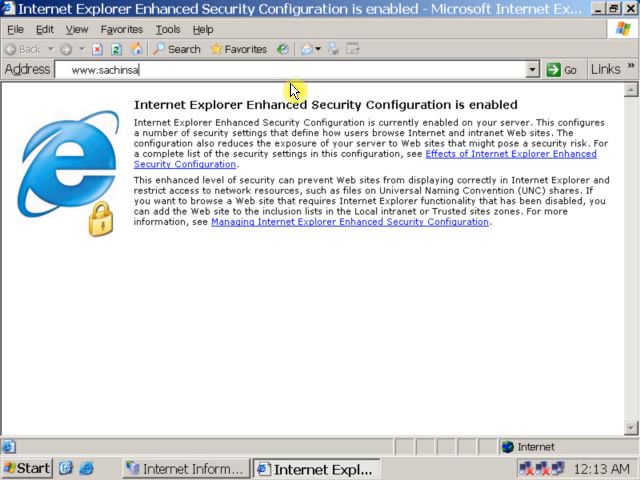
{"action": "type", "text": "my"}
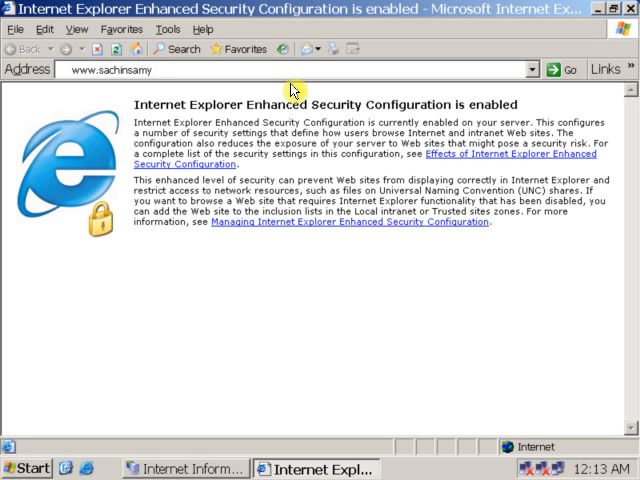
{"action": "type", "text": "."}
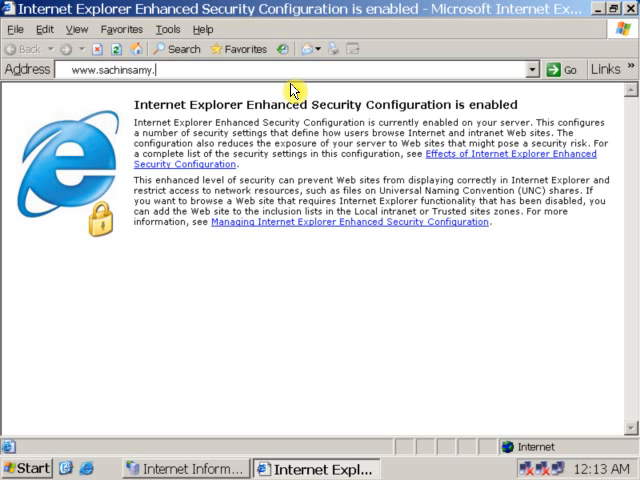
{"action": "type", "text": "com/"}
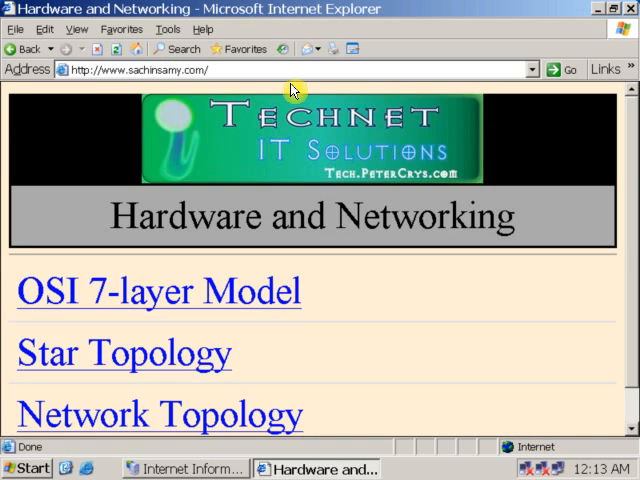
Step: Clear the domain name and type the address 10.0.0.2 in the Address bar
{"action": "scroll", "scroll_direction": "down", "scroll_amount": 3}
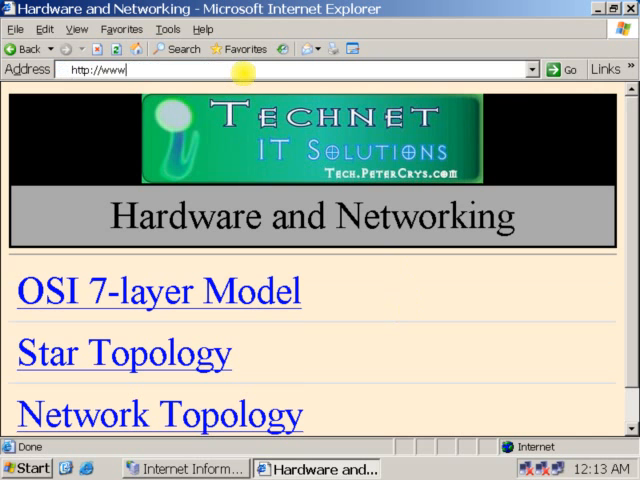
{"action": "key", "text": "BackSpace"}
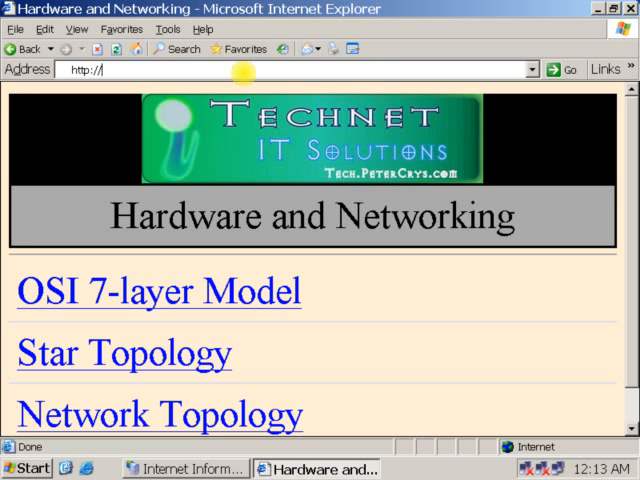
{"action": "type", "text": "10"}
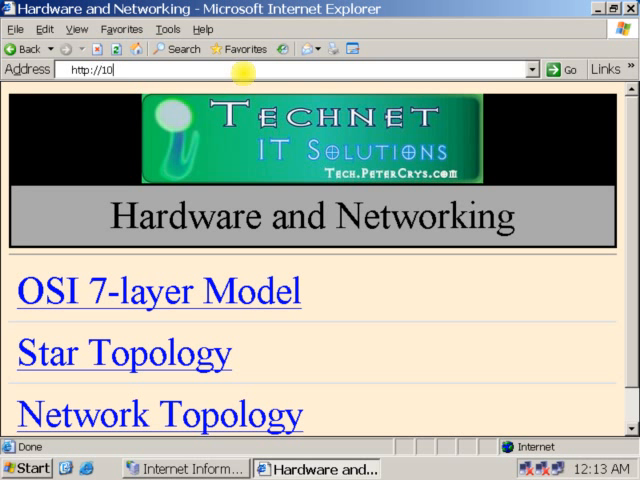
{"action": "type", "text": ".0.0"}
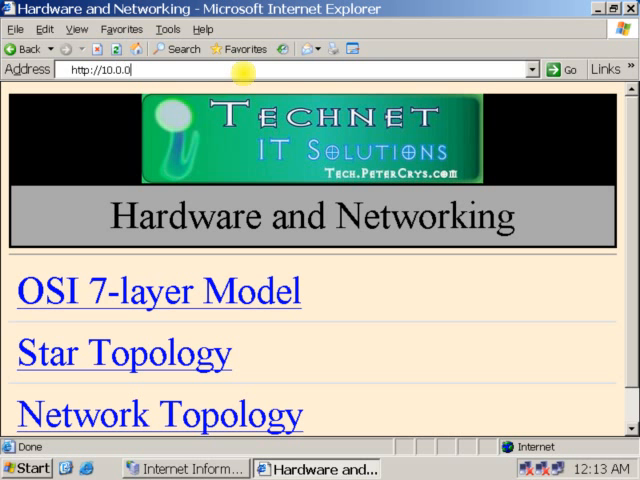
{"action": "type", "text": ".2"}
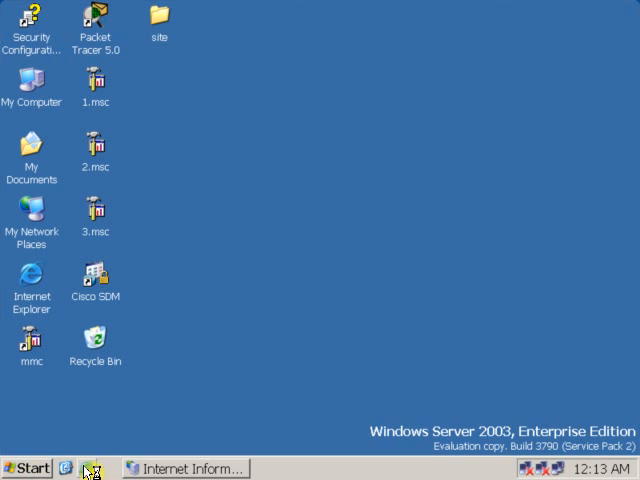
{"action": "left_click", "coordinate": [88, 468]}
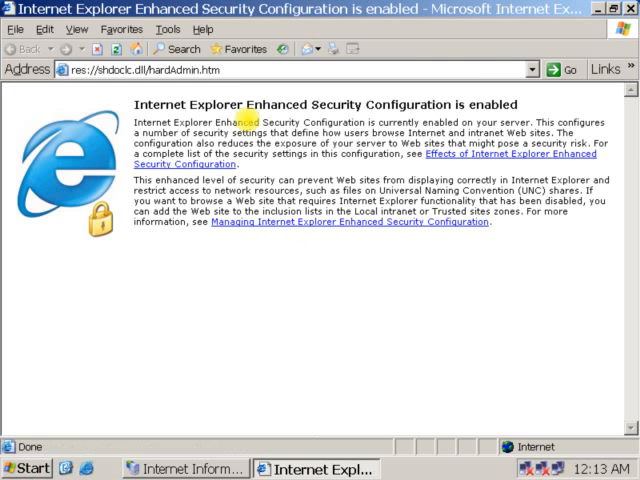
{"action": "left_click", "coordinate": [140, 68]}
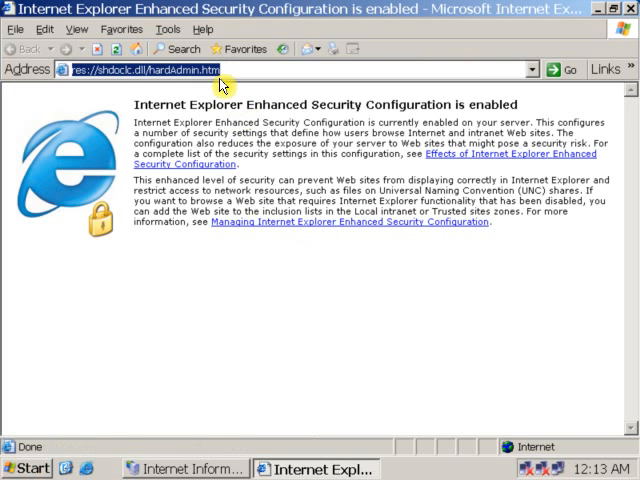
{"action": "type", "text": "http://10.0.0.2/"}
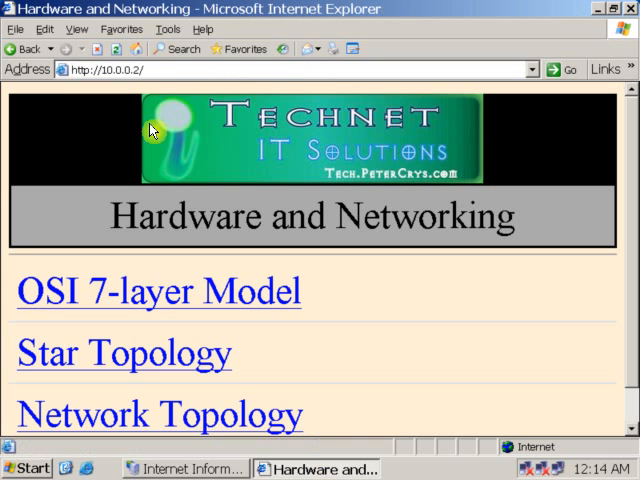
{"action": "type", "text": "sachinsamy"}
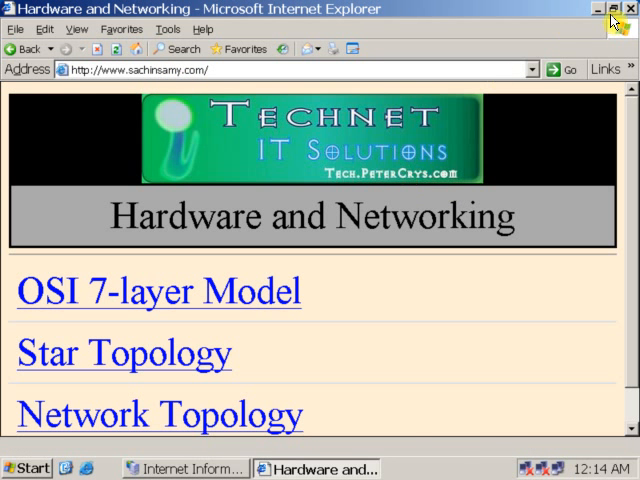
{"action": "left_click", "coordinate": [628, 8]}
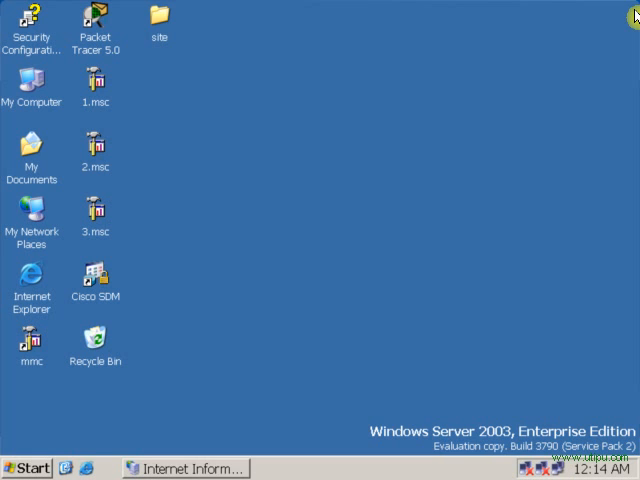
Step: Restore IIS Manager, Browse the coolone site's page in the preview, then close the manager
{"action": "left_click", "coordinate": [184, 468]}
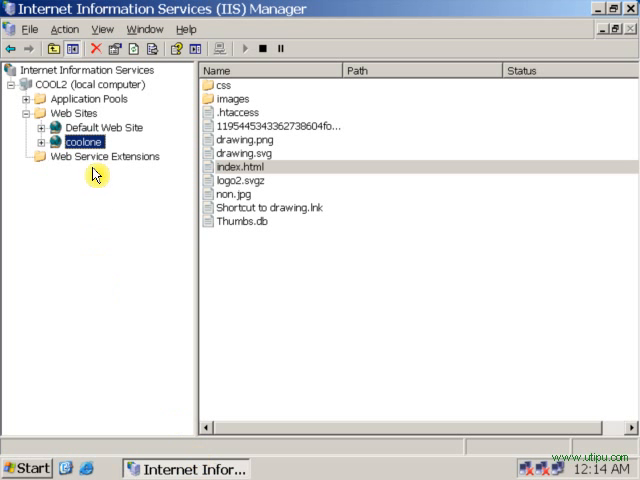
{"action": "right_click", "coordinate": [84, 140]}
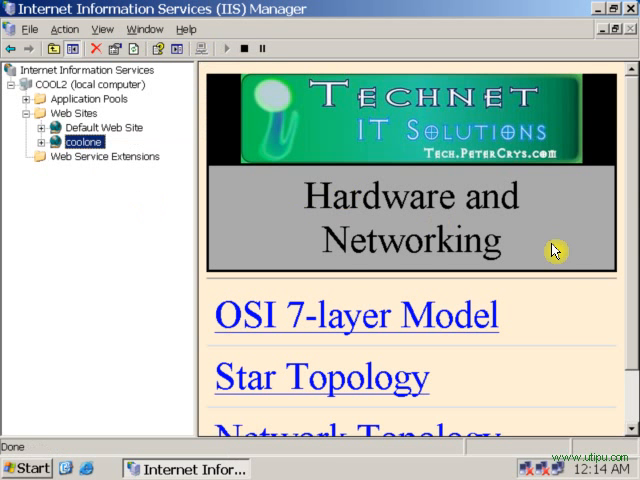
{"action": "scroll", "scroll_direction": "down", "scroll_amount": 3}
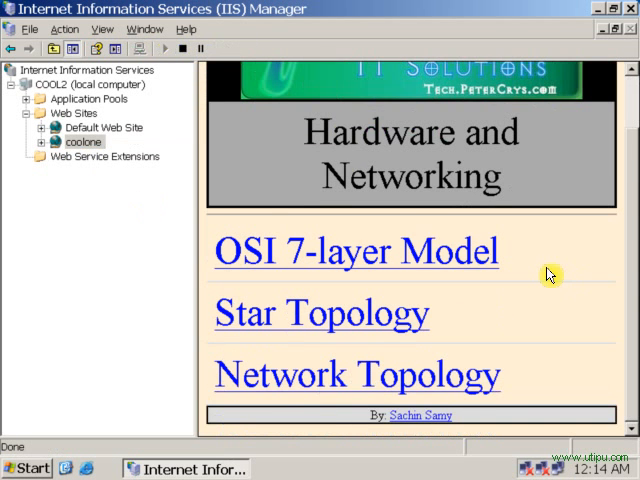
{"action": "scroll", "scroll_direction": "down", "scroll_amount": 3}
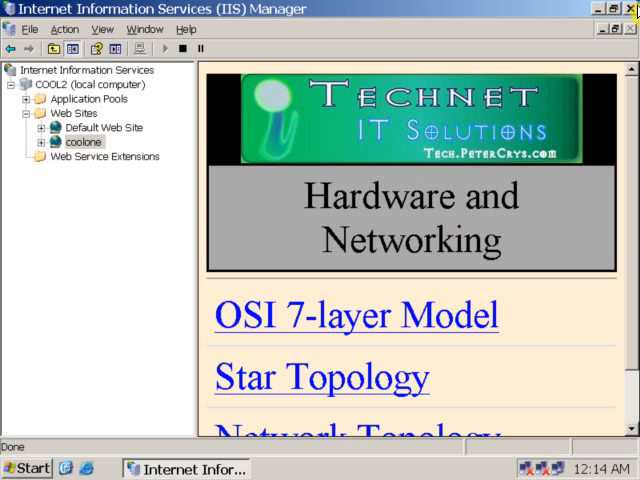
{"action": "left_click", "coordinate": [612, 8]}
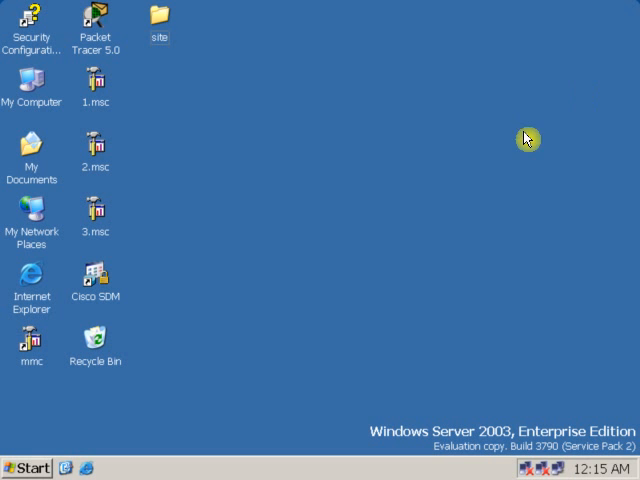
{"action": "mouse_move", "coordinate": [408, 162]}
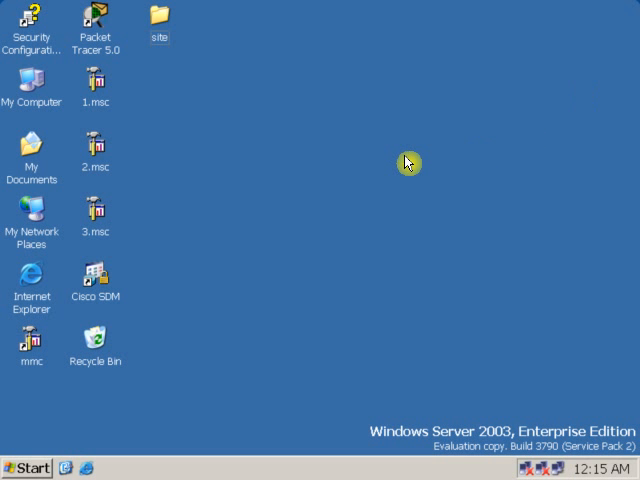